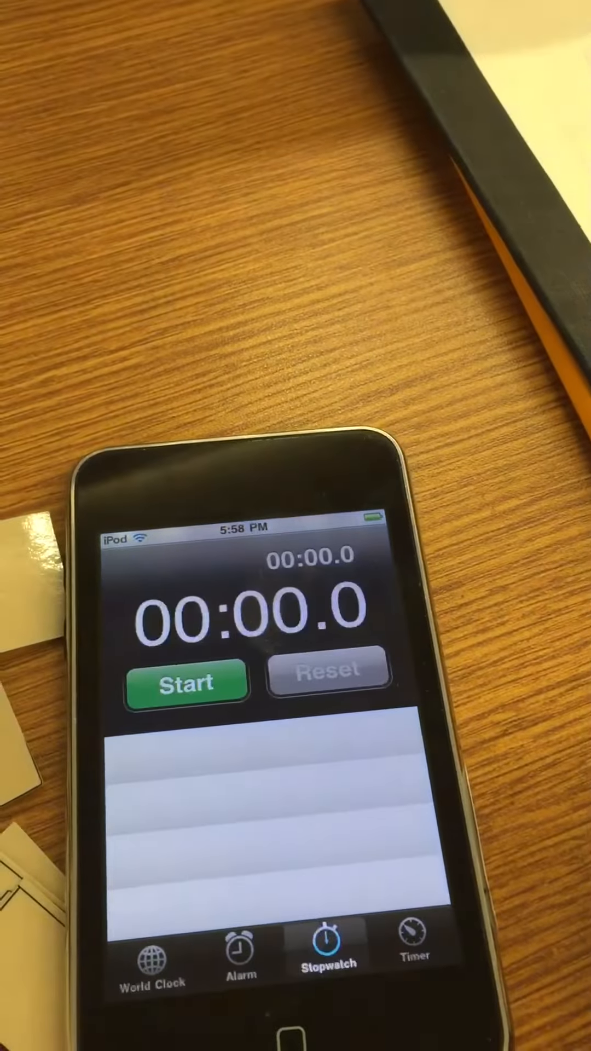
Start the stopwatch from 00:00.0 to time the word card sorting.
{"action": "left_click", "coordinate": [187, 684]}
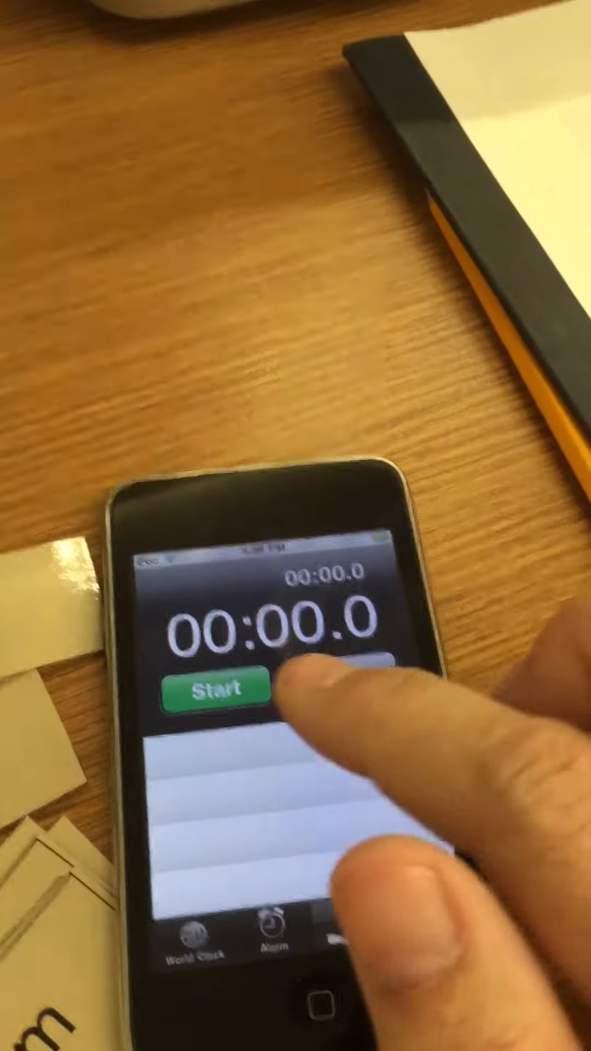
{"action": "left_click", "coordinate": [221, 707]}
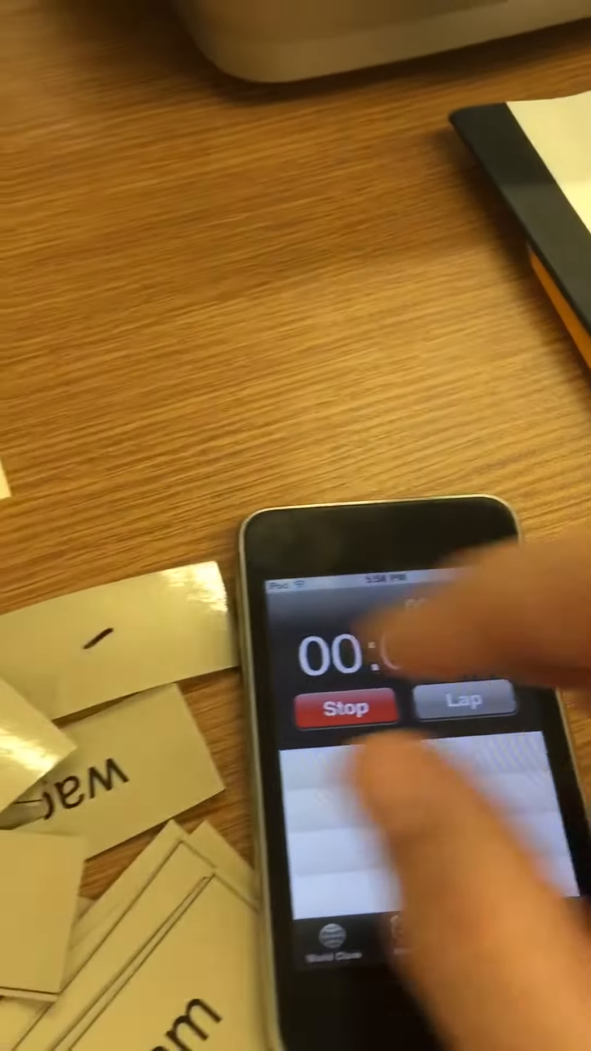